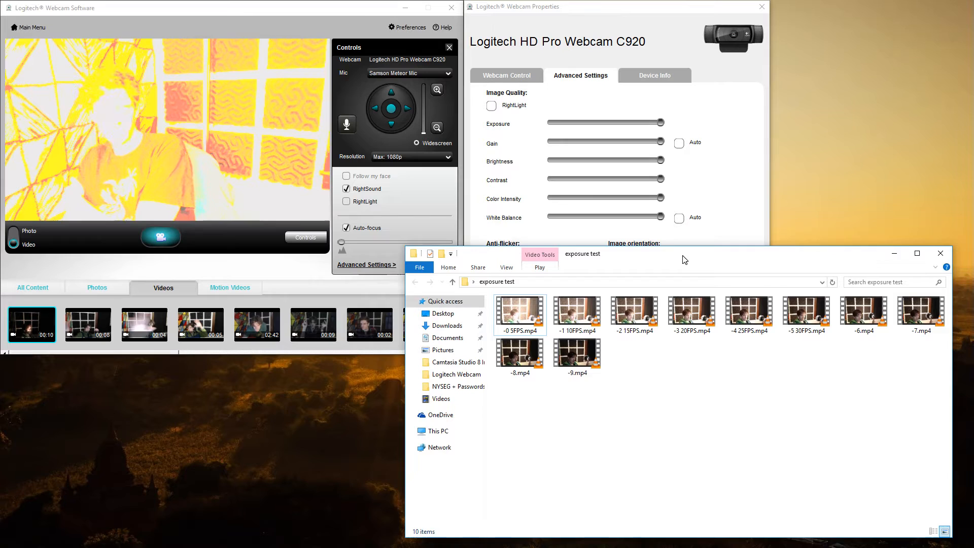
Move the File Explorer window down and left to uncover the Webcam Properties Advanced Settings tab
drag(684, 260, 523, 250)
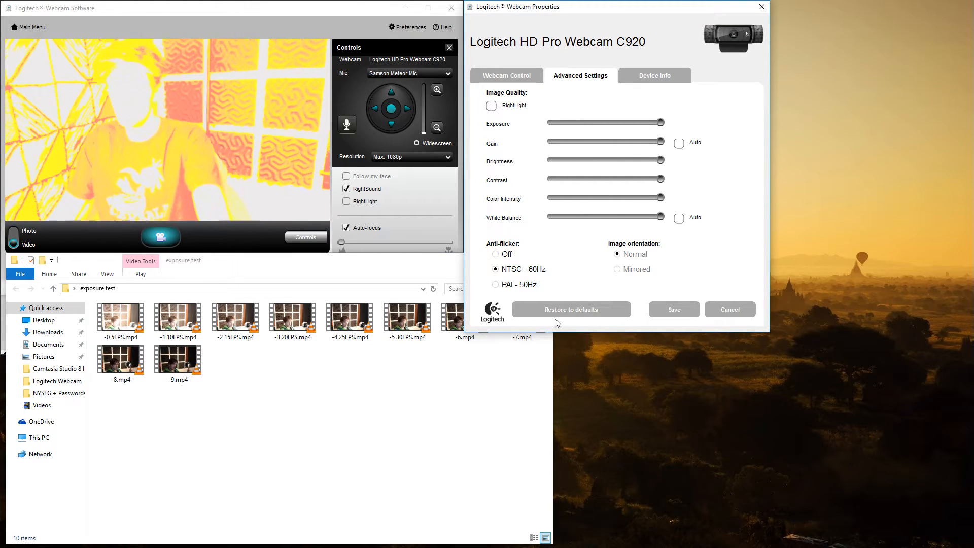
Apply Restore to defaults on the C920 Advanced Settings tab
click(571, 309)
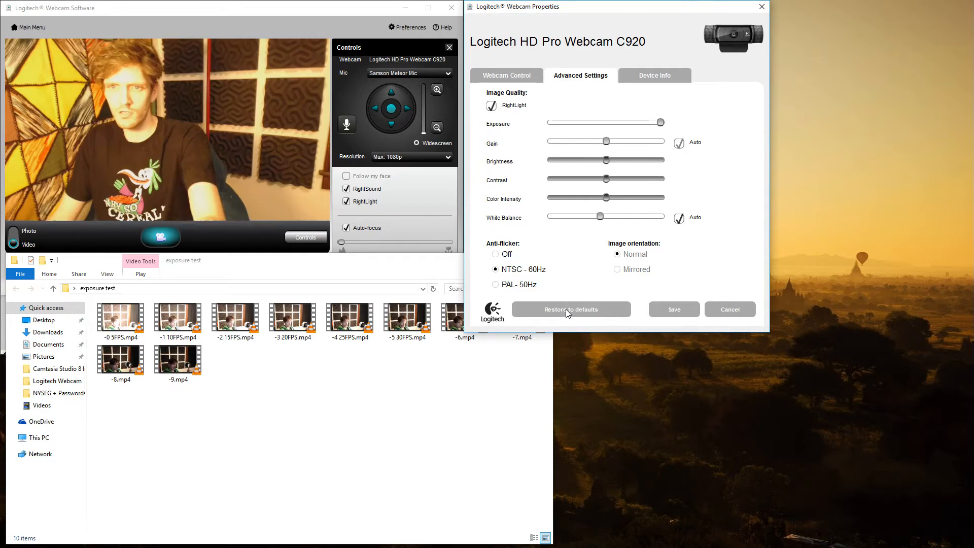
click(571, 310)
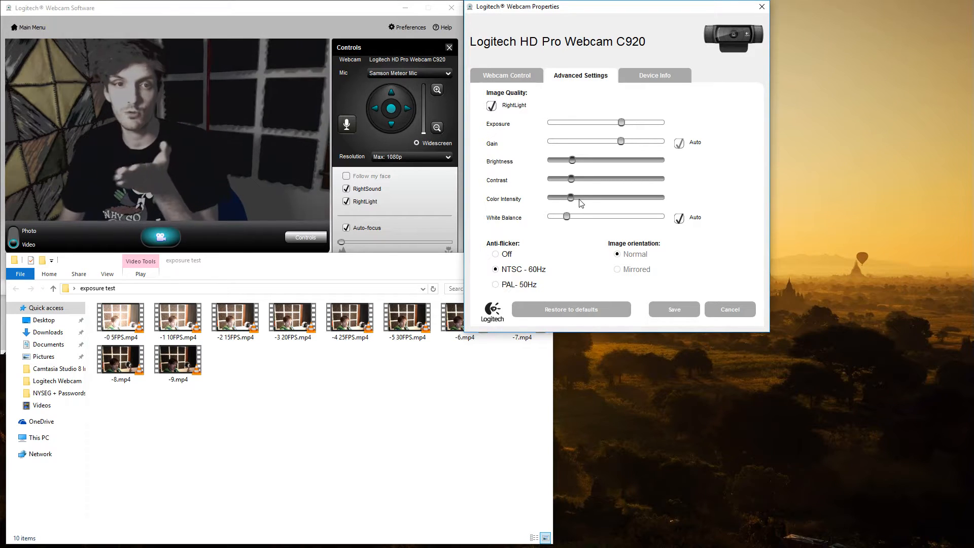
click(572, 309)
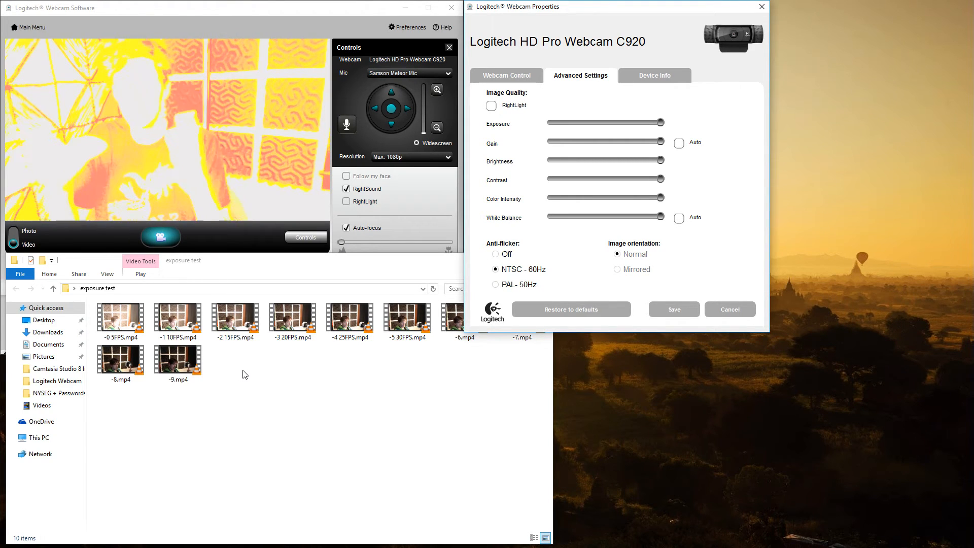
click(121, 320)
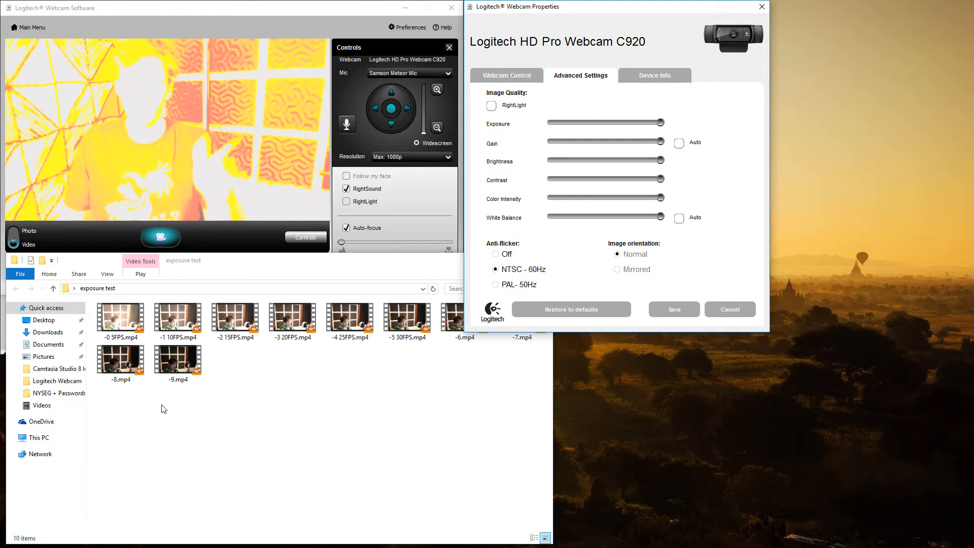
View the Details tab of the -0 5FPS.mp4 clip's properties
right_click(120, 317)
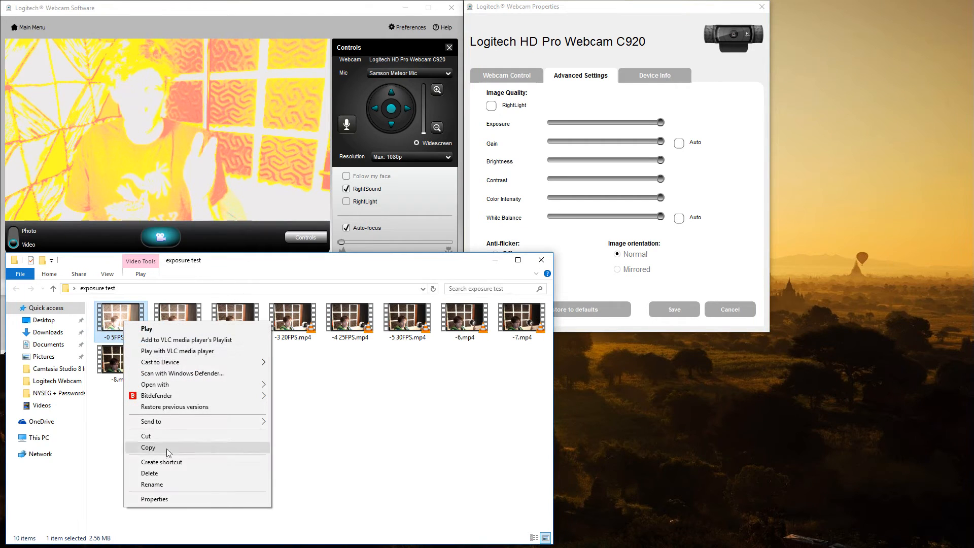
click(155, 499)
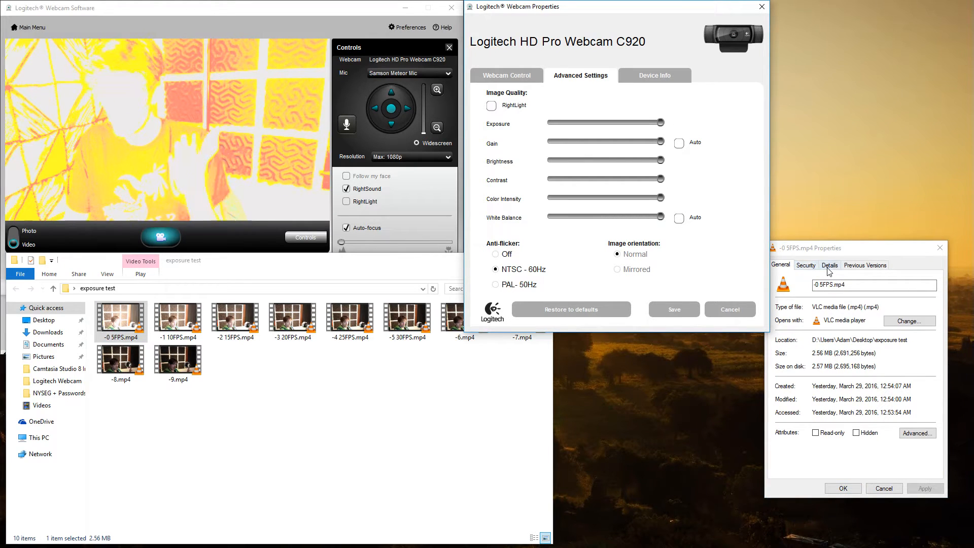
click(830, 265)
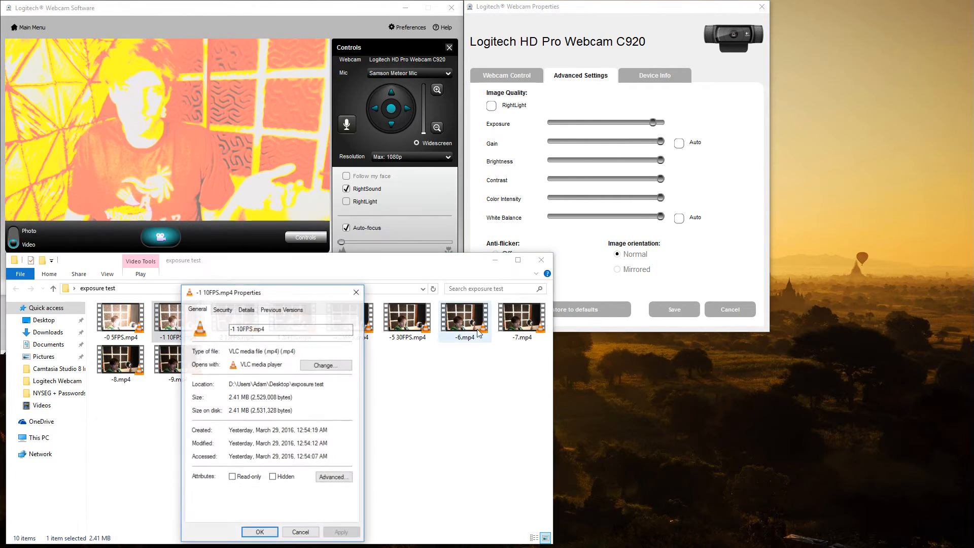
Close the -1 10FPS.mp4 properties and check the -2 15FPS.mp4 details (3.08 MB, 15 fps)
click(246, 309)
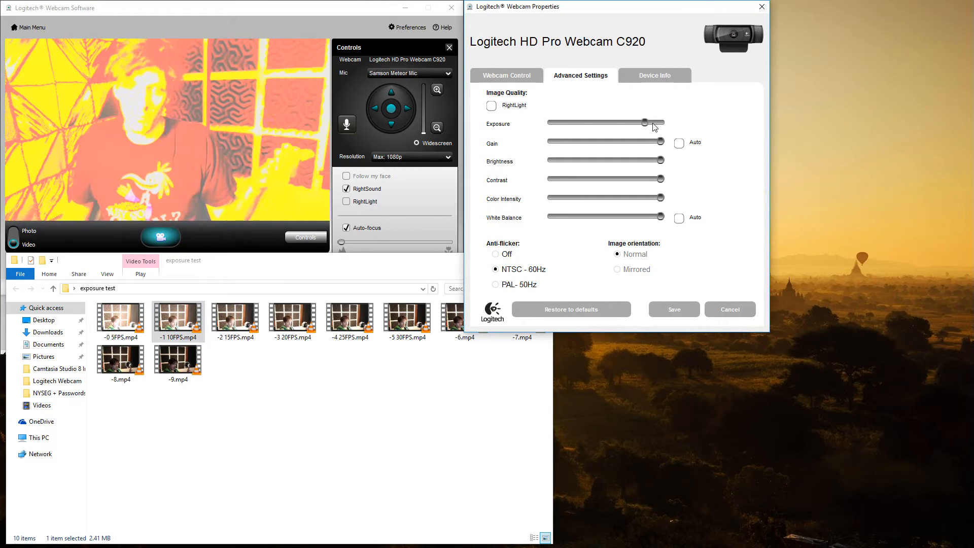
click(235, 319)
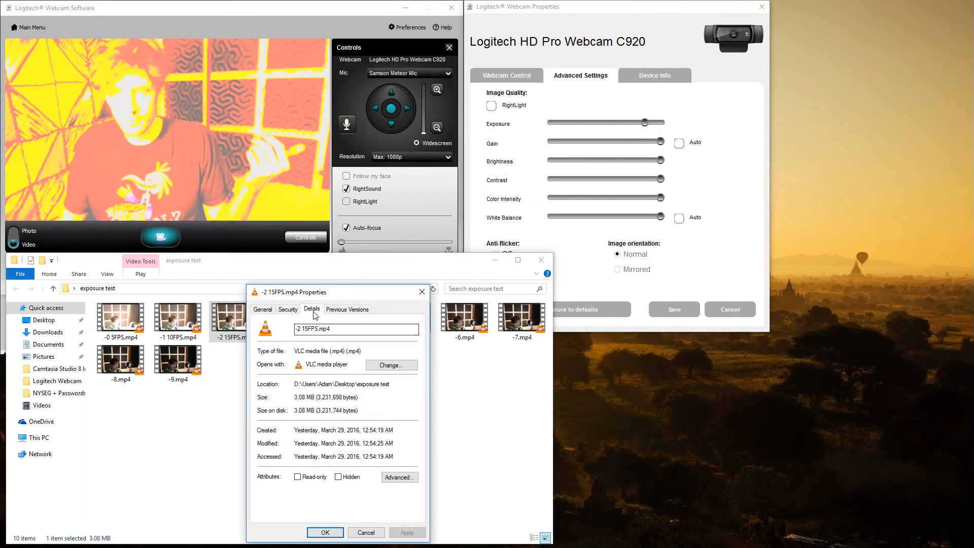
click(312, 309)
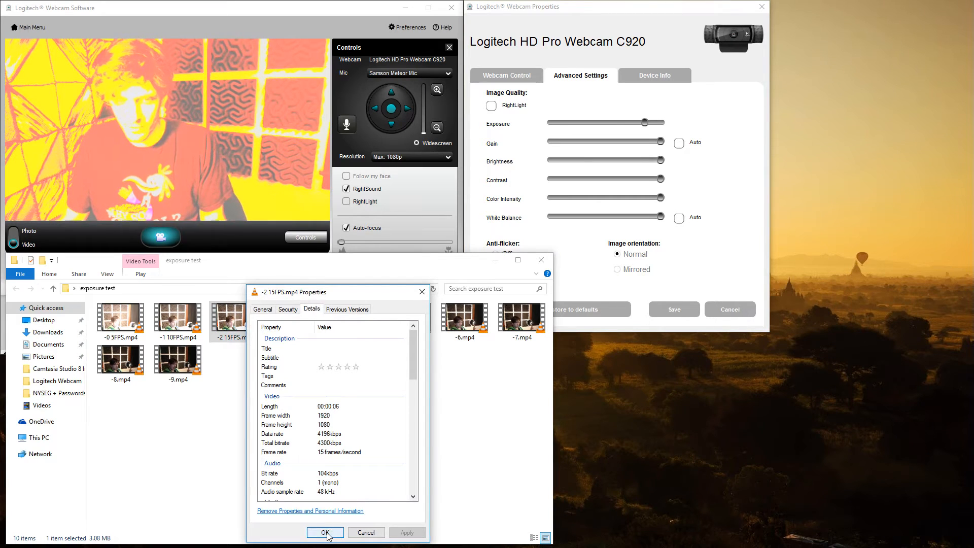
click(325, 532)
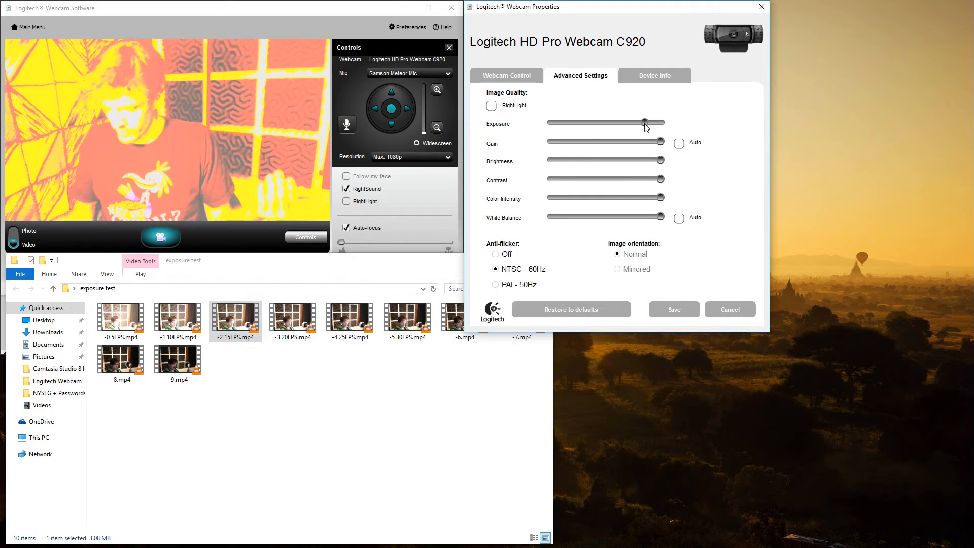
Open the -3 20FPS.mp4 properties, then push the C920 exposure near maximum
right_click(292, 319)
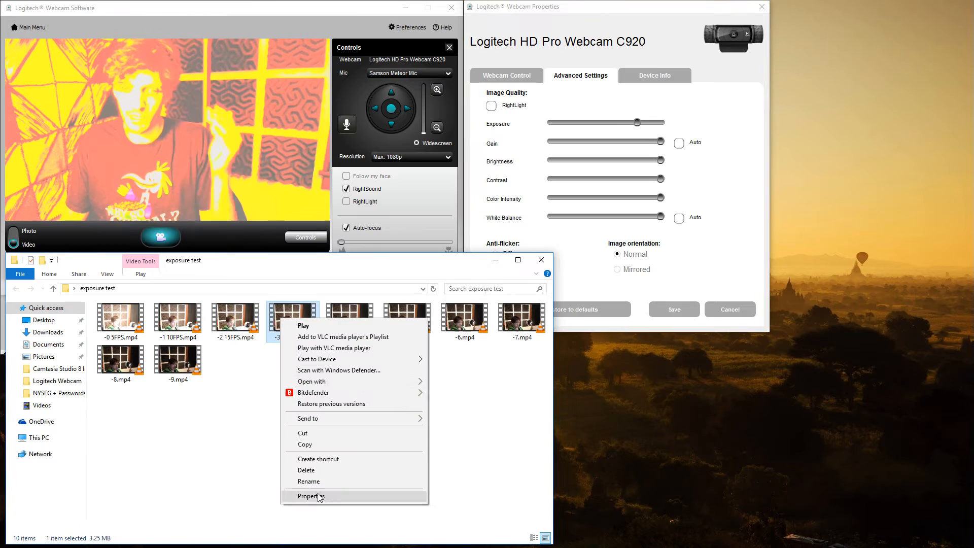
click(310, 496)
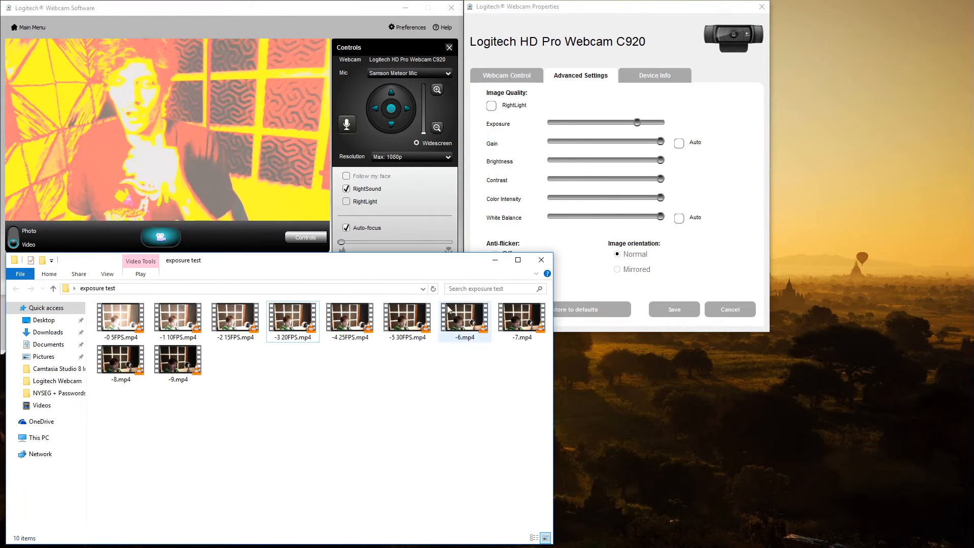
click(636, 121)
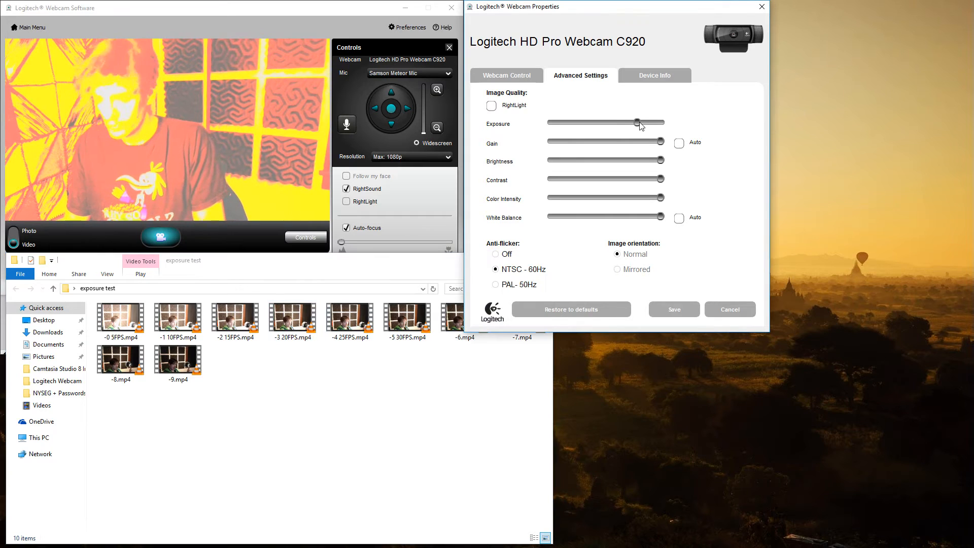
drag(637, 122, 620, 123)
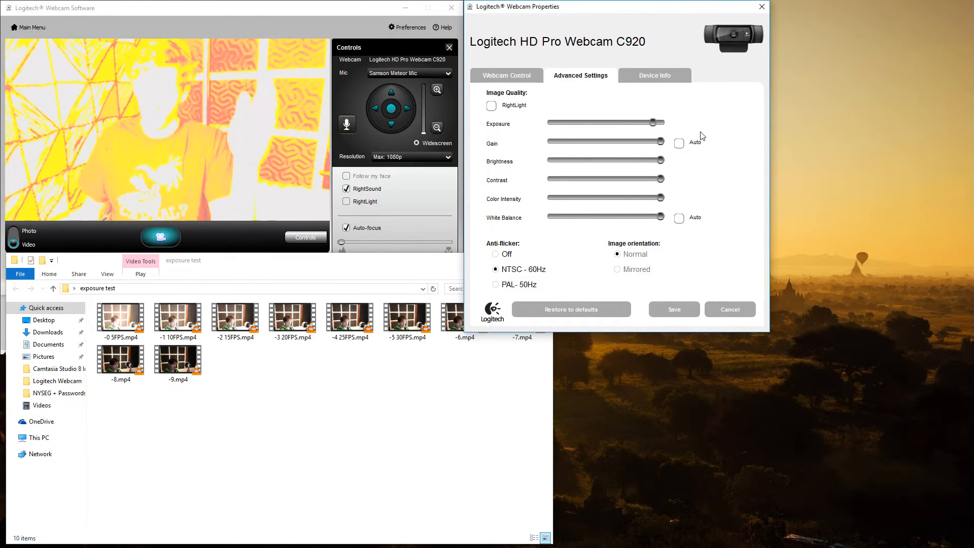
Drag the C920 Exposure slider to its minimum, darkening the preview to orange
drag(625, 123, 622, 122)
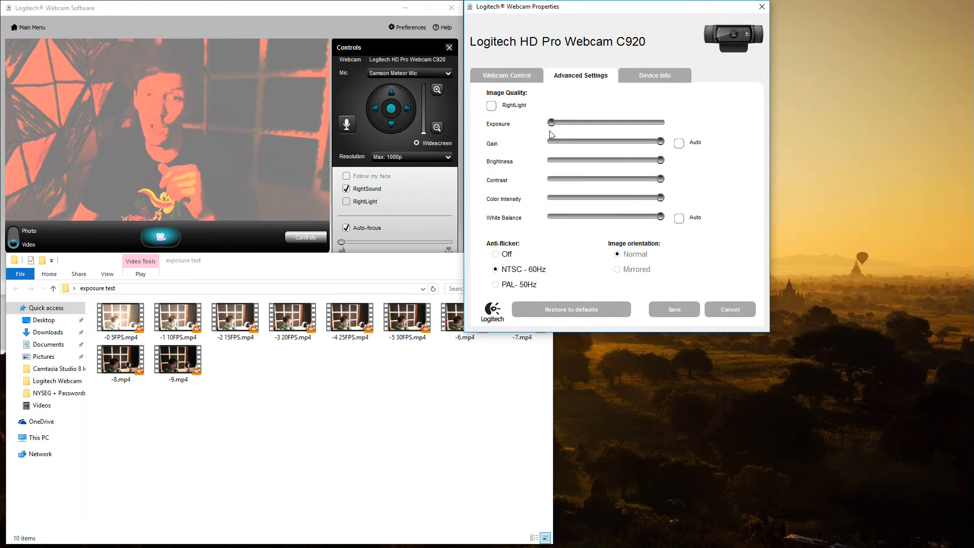
Swing the C920 exposure to maximum, then settle it near the middle
drag(548, 122, 661, 123)
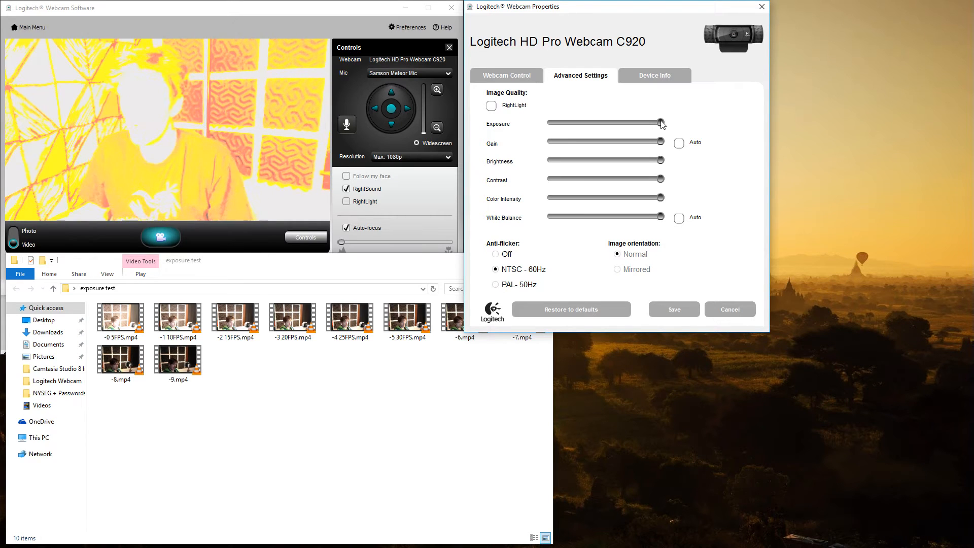
drag(660, 122, 620, 123)
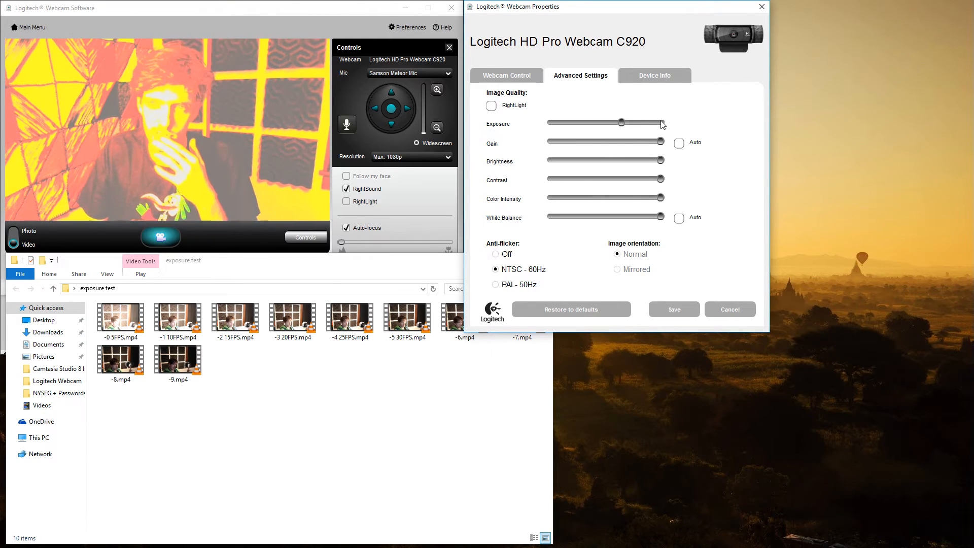
drag(623, 122, 606, 122)
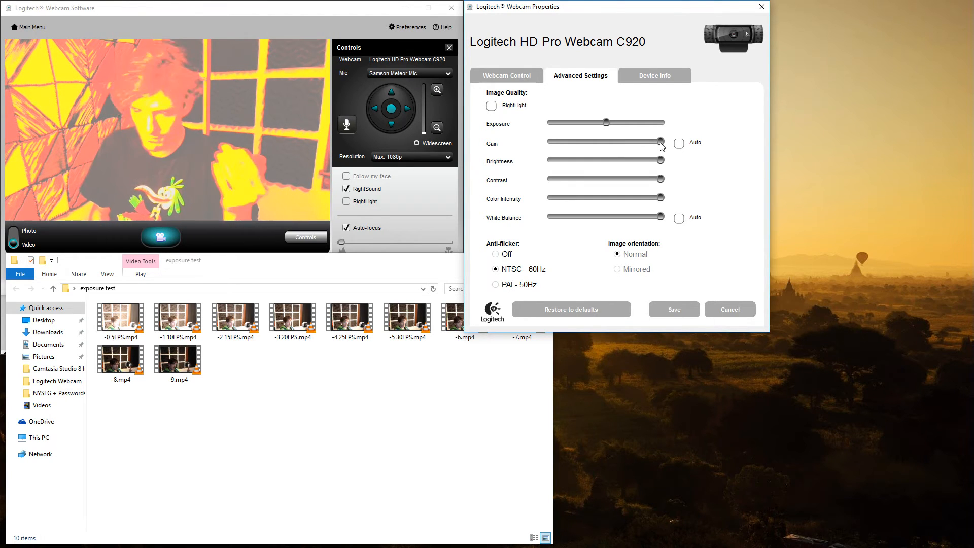
Lower the C920 gain in stages from maximum to half, then to minimum
drag(660, 142, 650, 142)
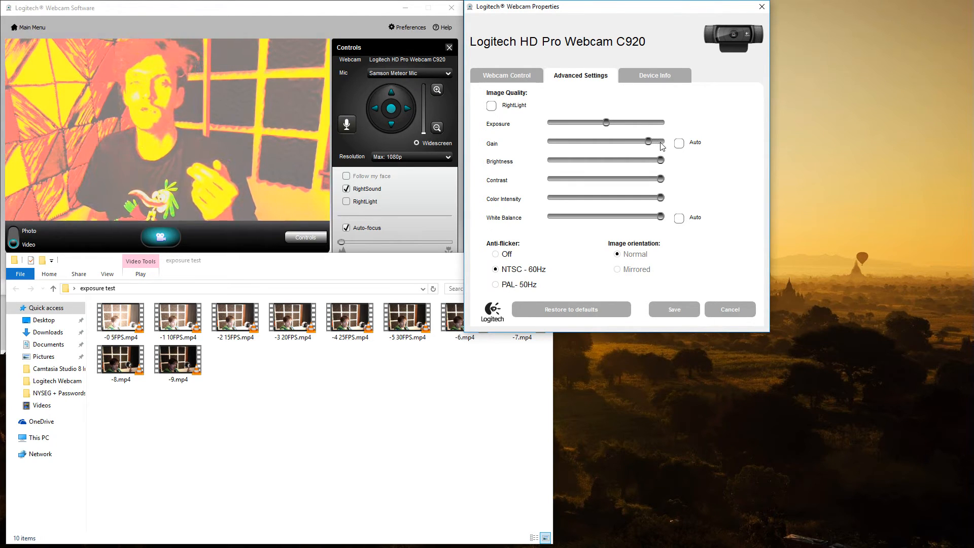
drag(651, 142, 635, 141)
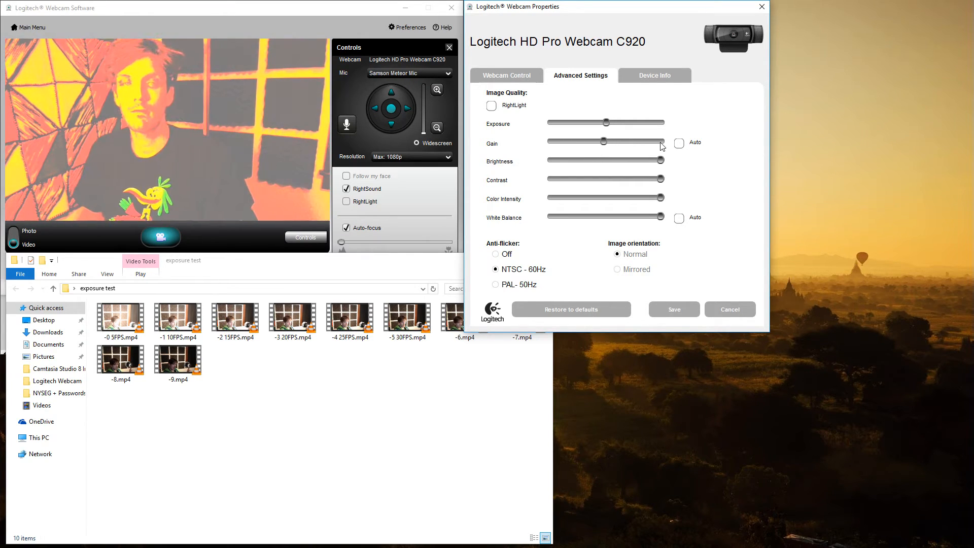
drag(601, 141, 552, 141)
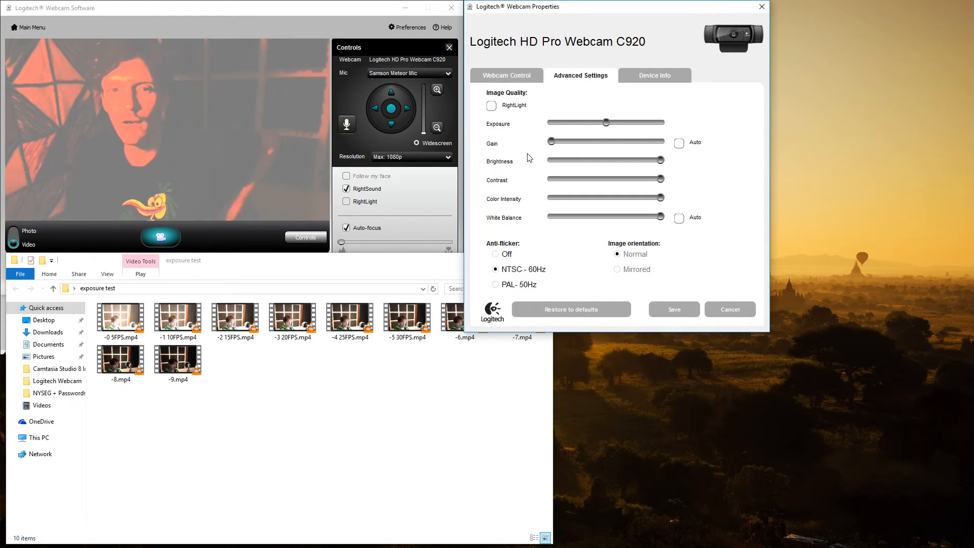
Raise the C920 Gain slider from the far left to mid-range
drag(550, 141, 607, 142)
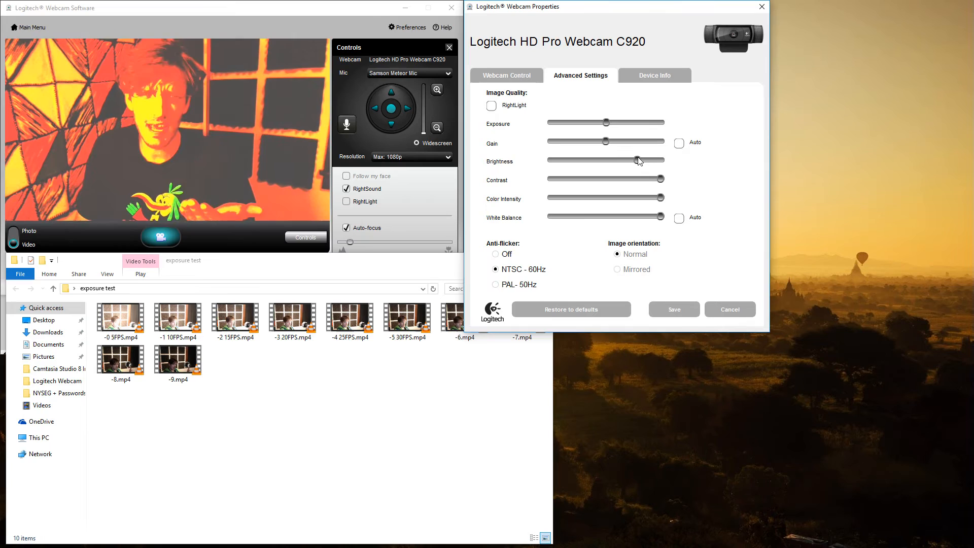
Lower the C920 Brightness slider to its midpoint
drag(636, 160, 614, 160)
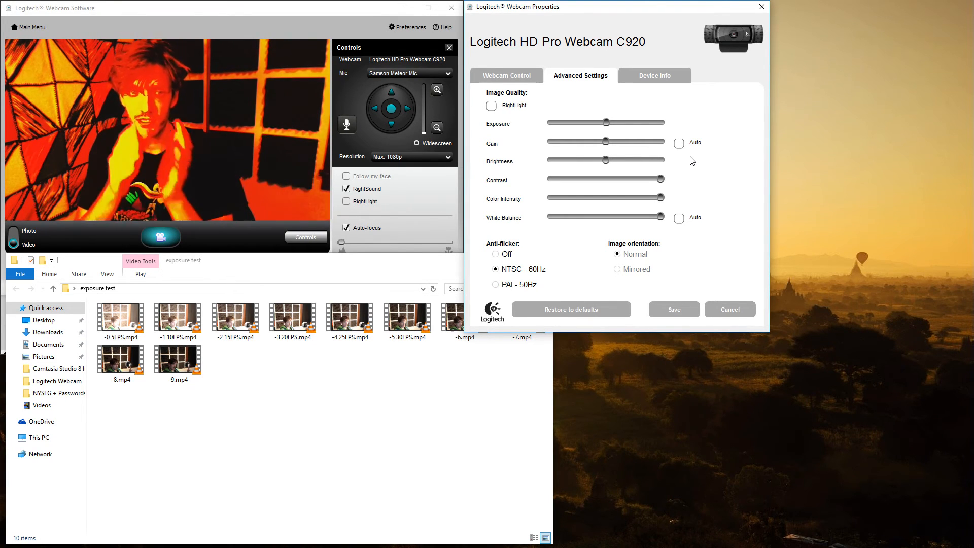
Drag the C920 Contrast slider to maximum, then back to its midpoint
drag(606, 179, 661, 179)
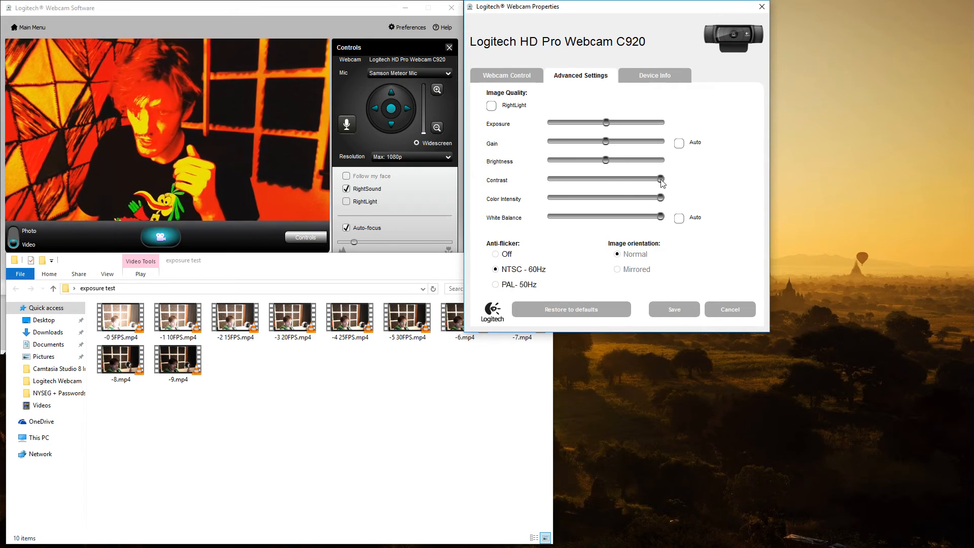
drag(660, 179, 549, 179)
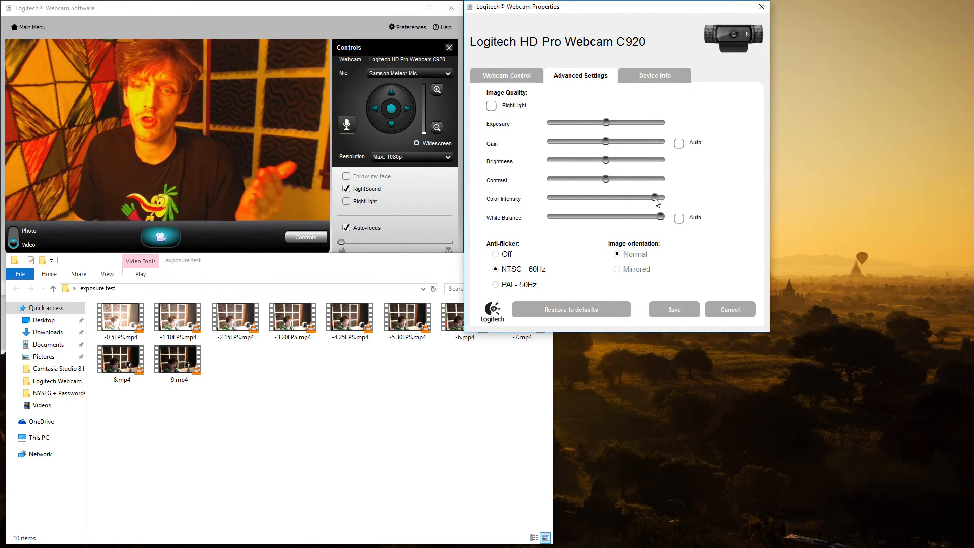
Drag Color Intensity from maximum down to mid-range for natural preview colours
drag(657, 197, 549, 198)
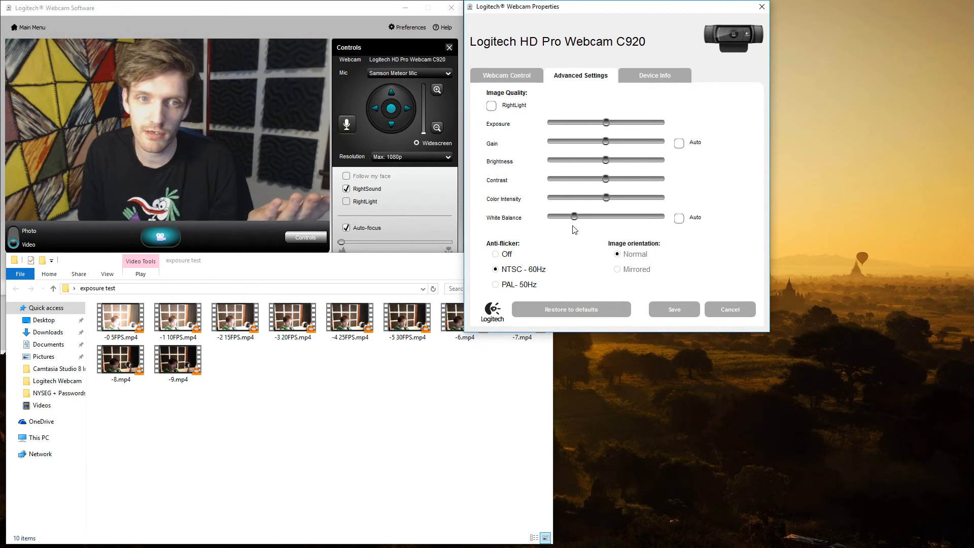
Lower white balance slightly, then toggle its Auto checkbox until automatic white balance is on
drag(574, 216, 581, 216)
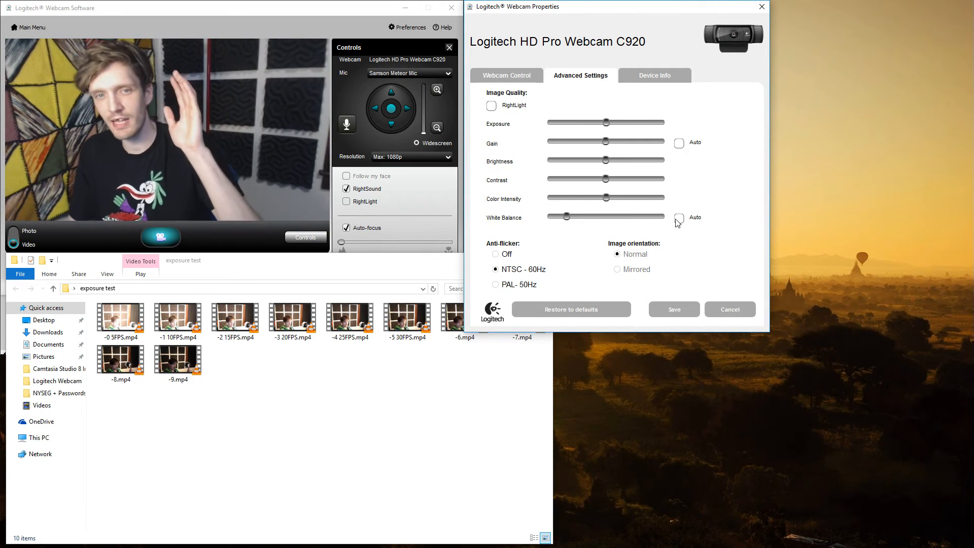
click(679, 218)
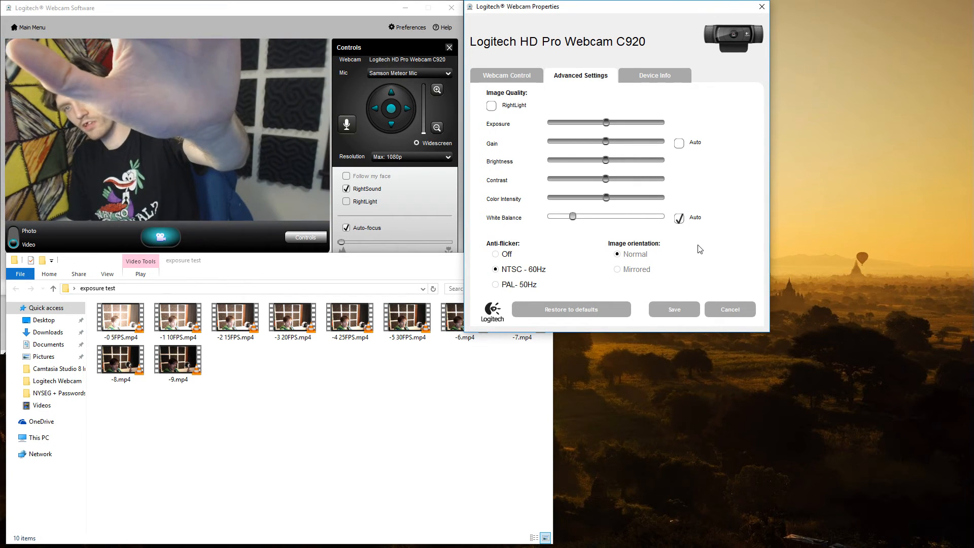
click(680, 217)
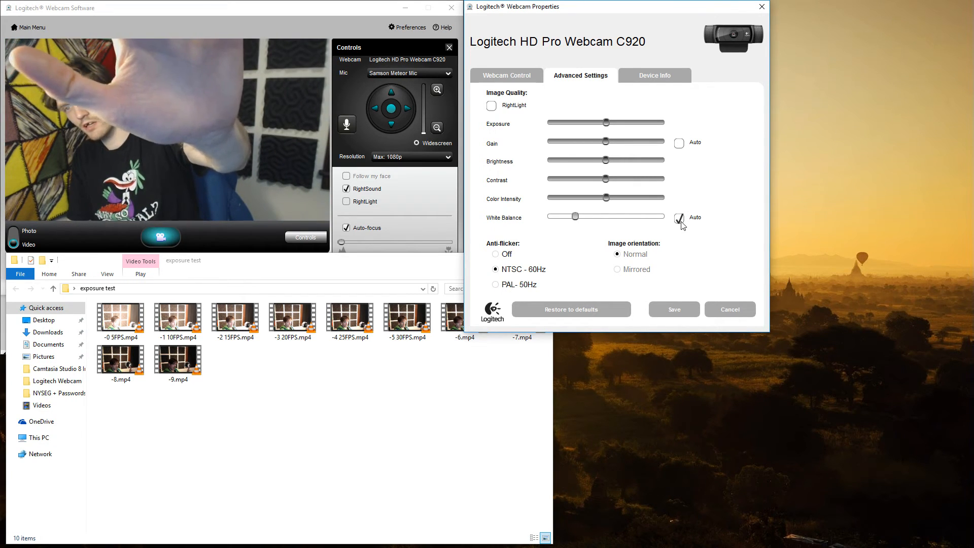
click(679, 218)
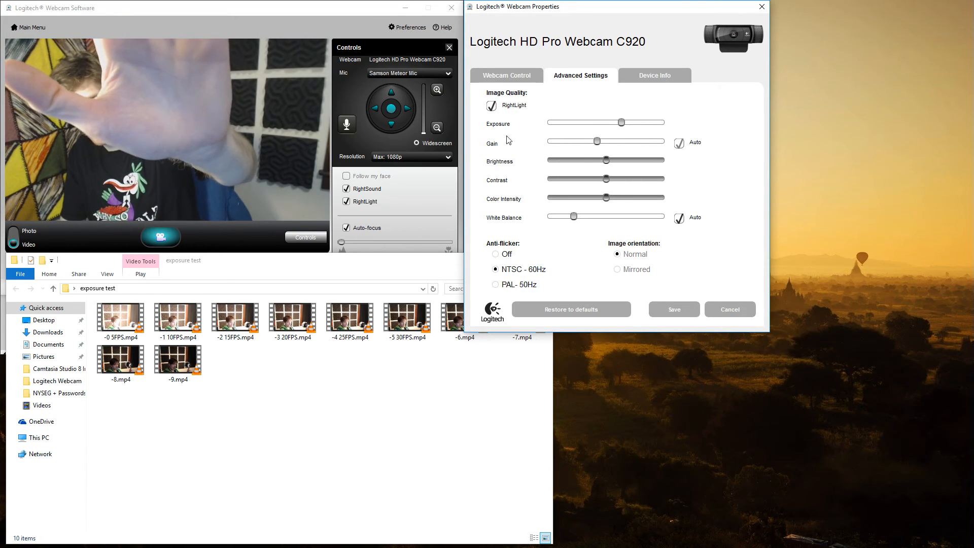
Untick the Auto checkbox for Gain, leaving manual gain and white balance control
click(492, 106)
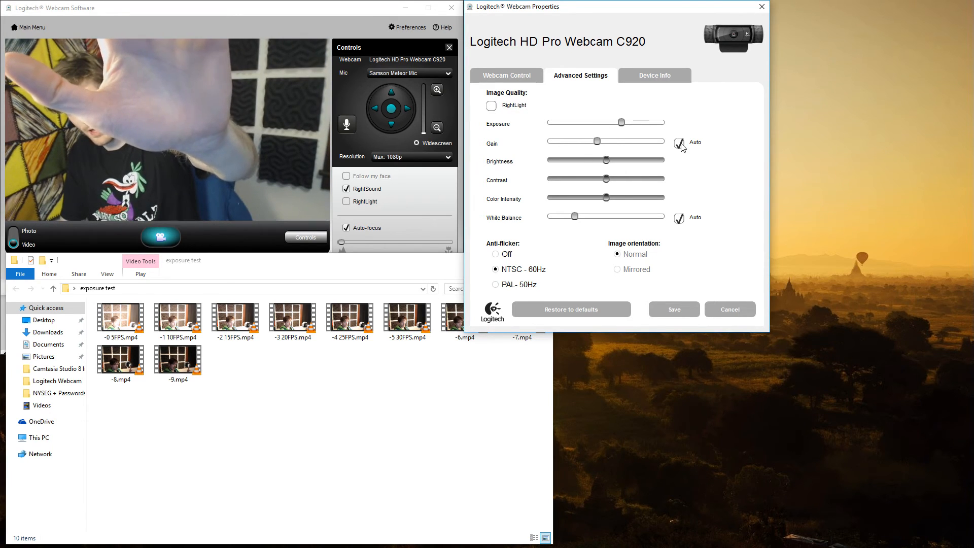
click(679, 143)
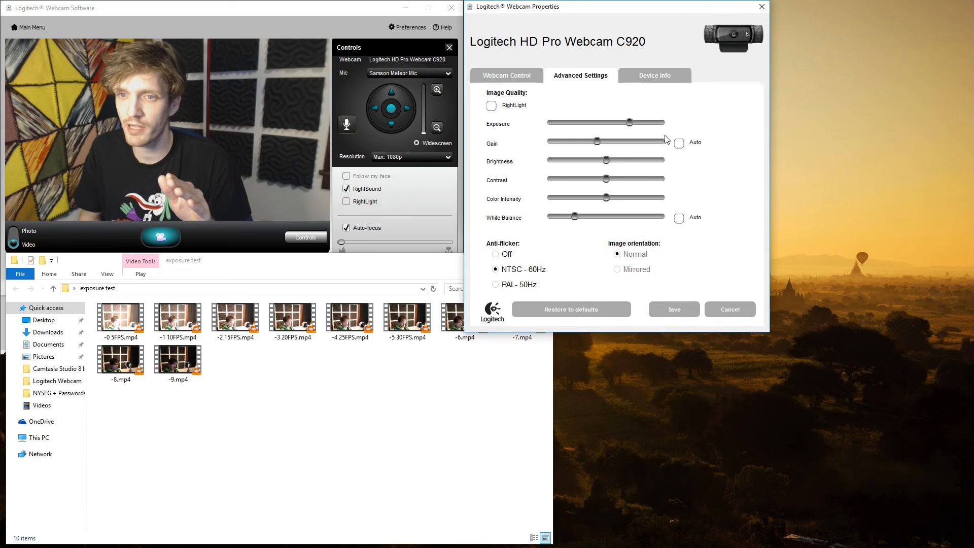
Push Exposure briefly to maximum, then settle it just above mid-range
drag(629, 122, 661, 122)
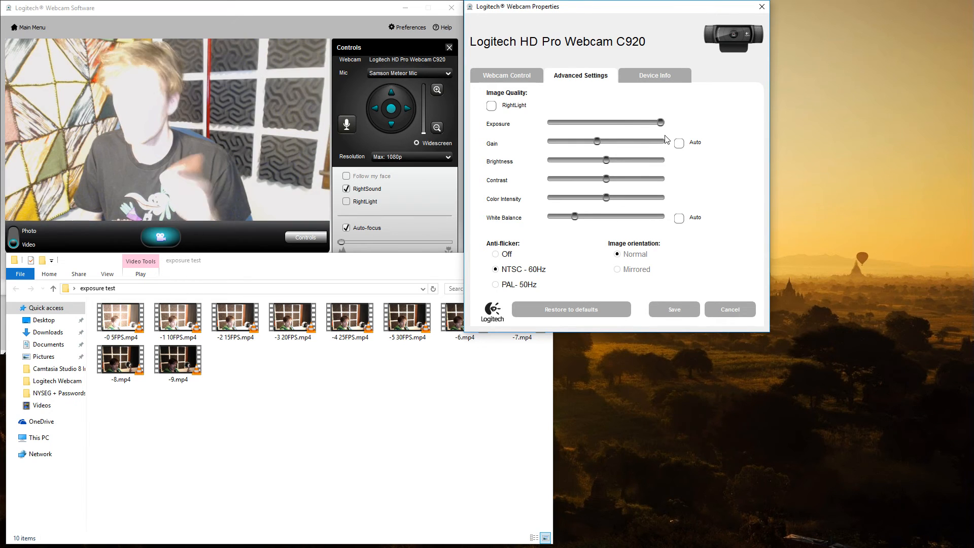
drag(661, 121, 636, 121)
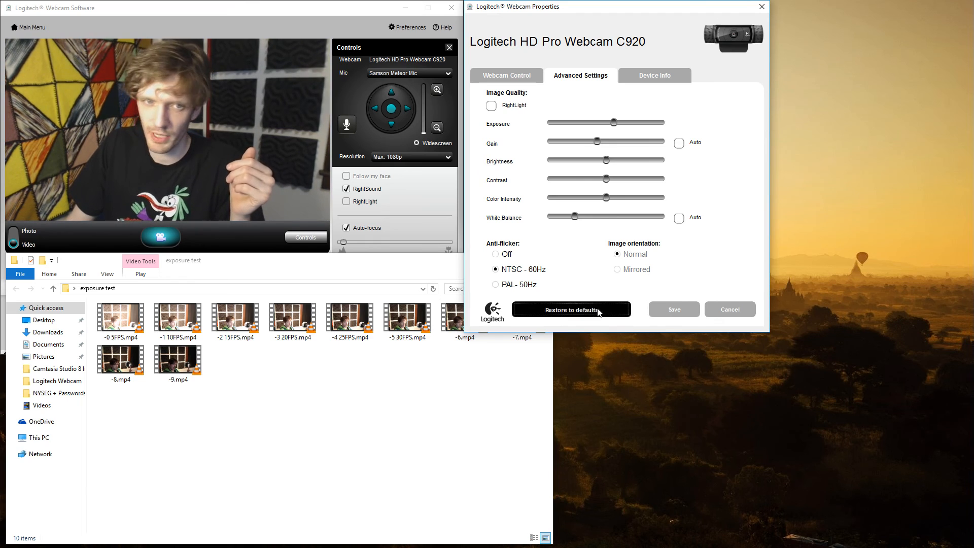
Reset the C920 advanced settings to defaults and bring the webcam window forward
click(572, 309)
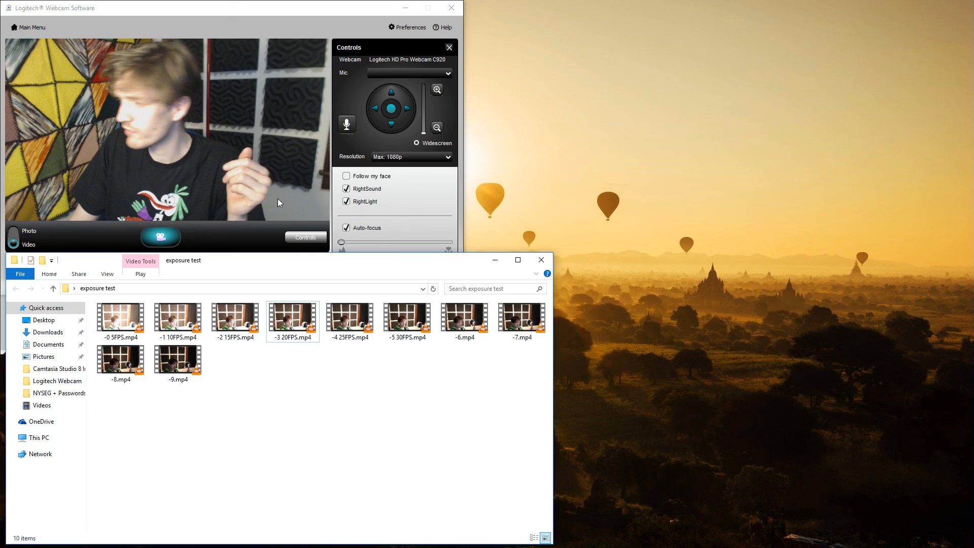
mouse_move(362, 17)
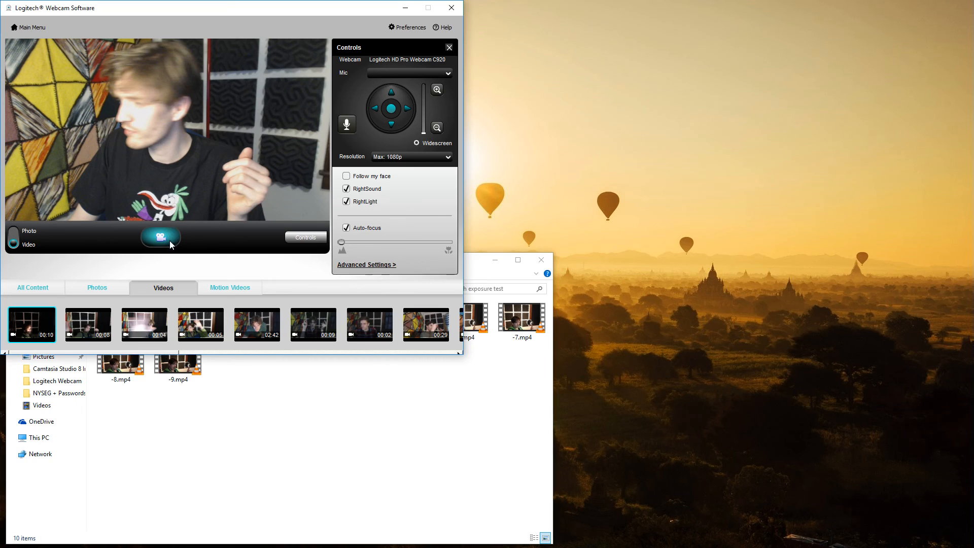
click(366, 265)
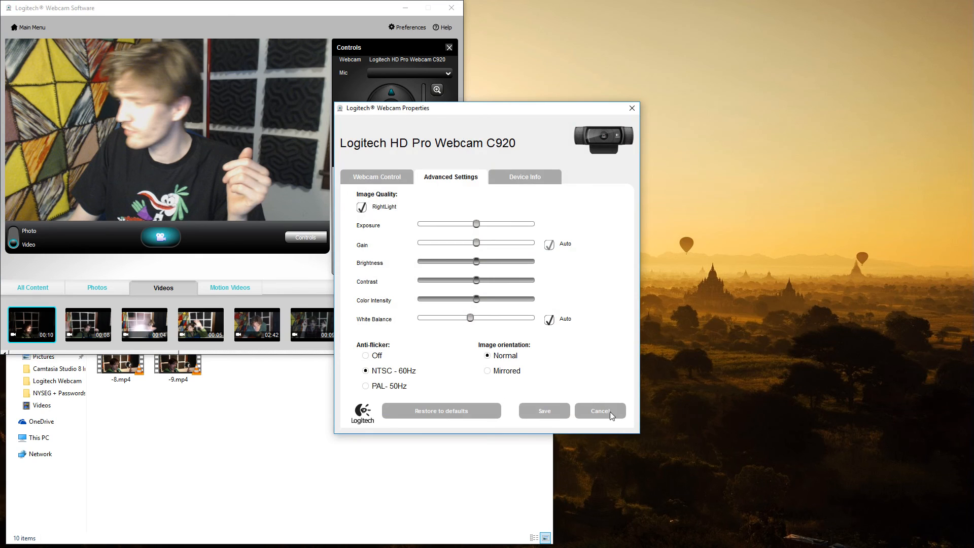
Cancel the Logitech Webcam Properties dialog to return to the live preview
click(601, 411)
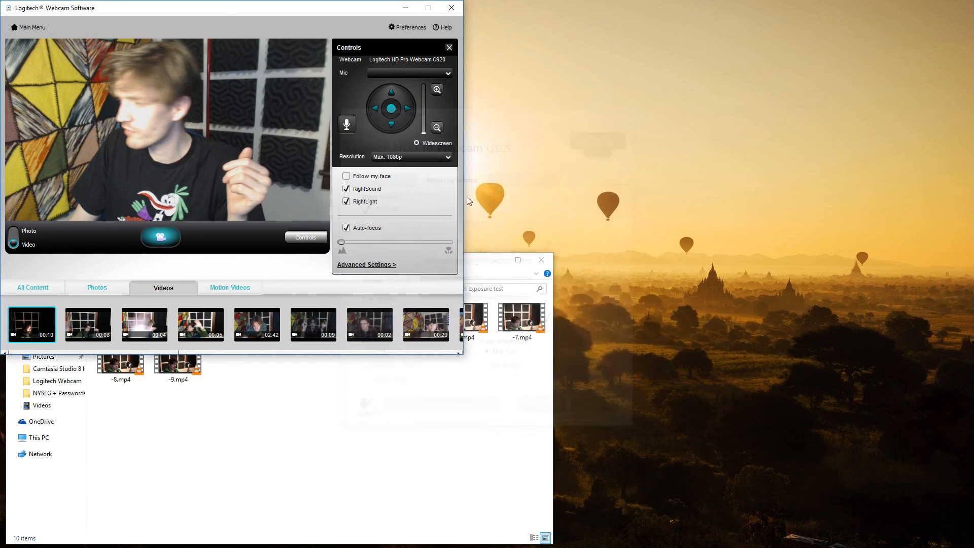
click(449, 7)
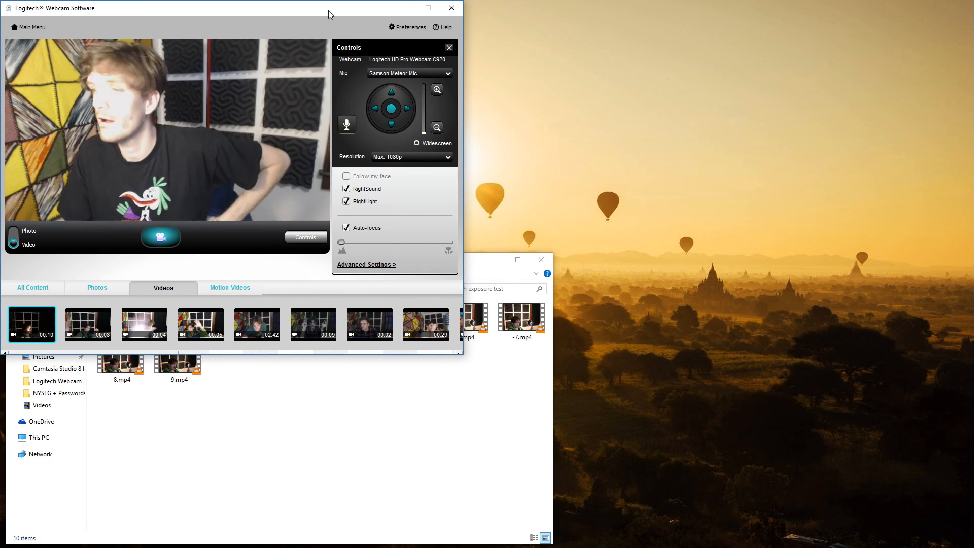
Reopen the C920 properties and untick White Balance Auto after calibrating on the raised hand
click(367, 265)
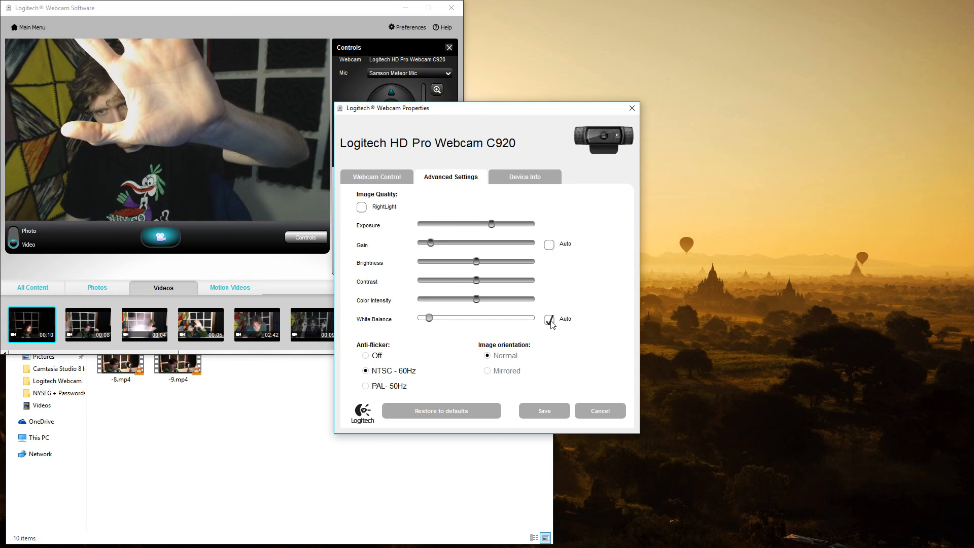
click(549, 319)
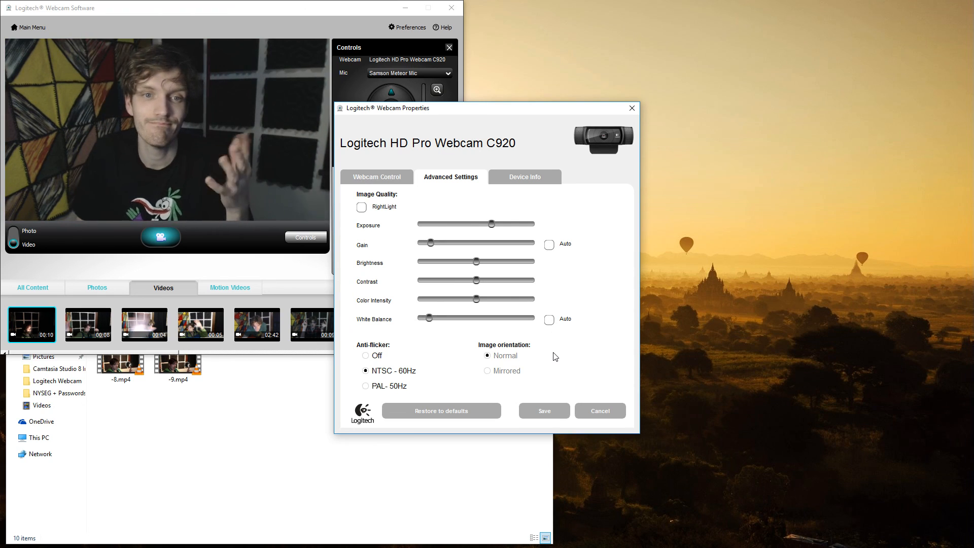